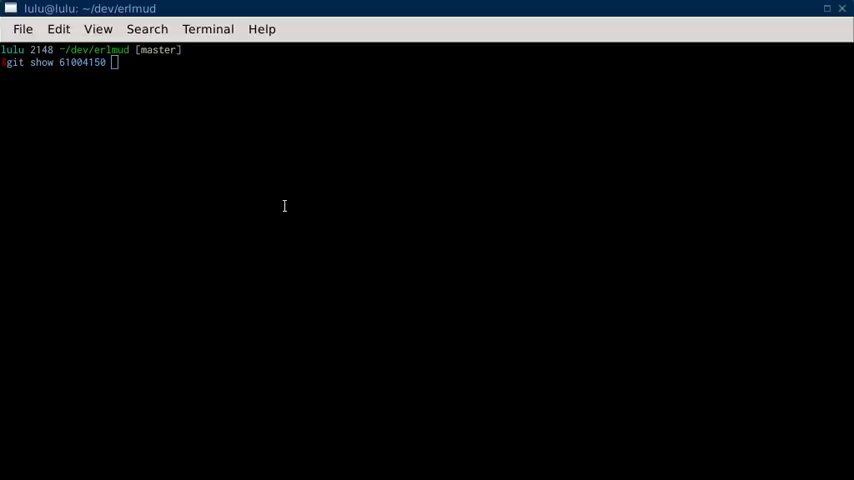
# Run git show 61004150 to display the commit and its README changelog diff
pyautogui.press('Return')
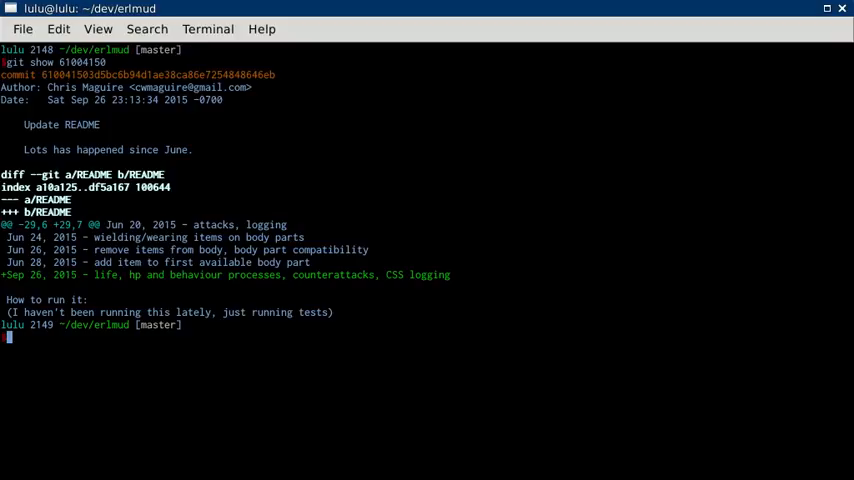
# Retype 'git show 61004150' at the new prompt, leaving it unexecuted
pyautogui.write('git show 61004150')
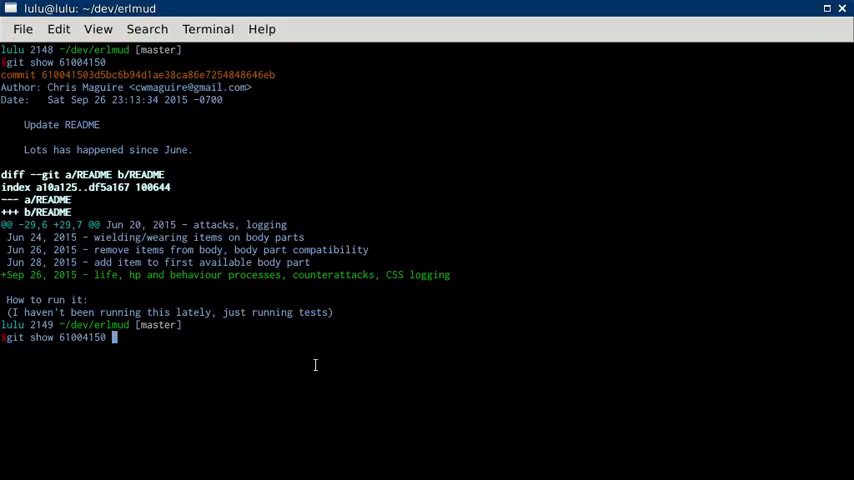